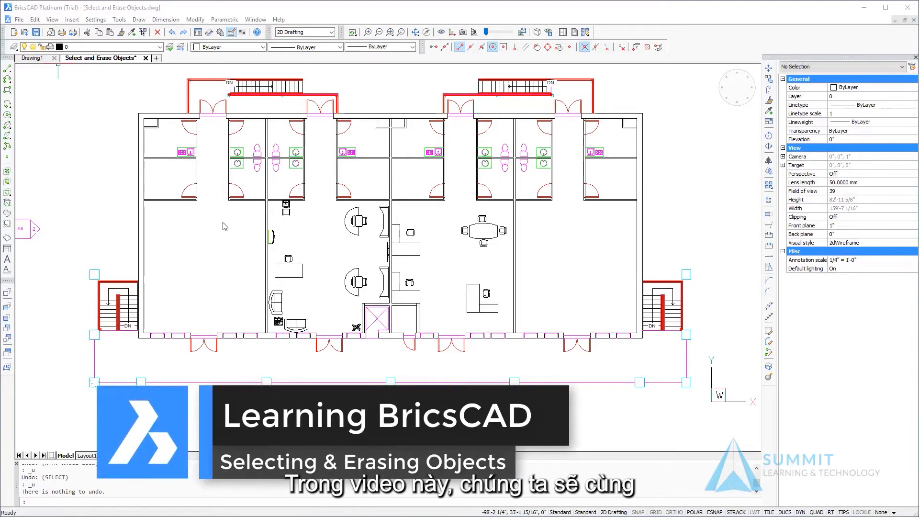
pyautogui.moveTo(191, 283)
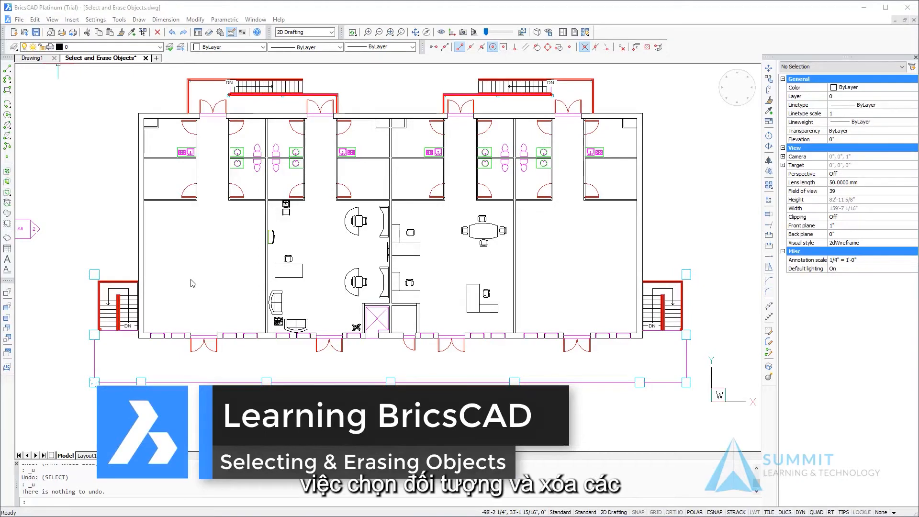
pyautogui.moveTo(201, 254)
pyautogui.write('z')
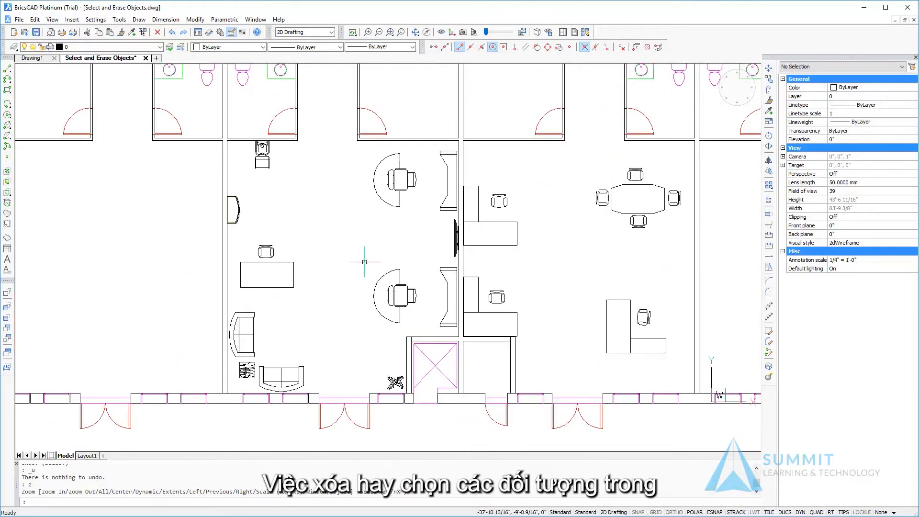
pyautogui.moveTo(323, 224)
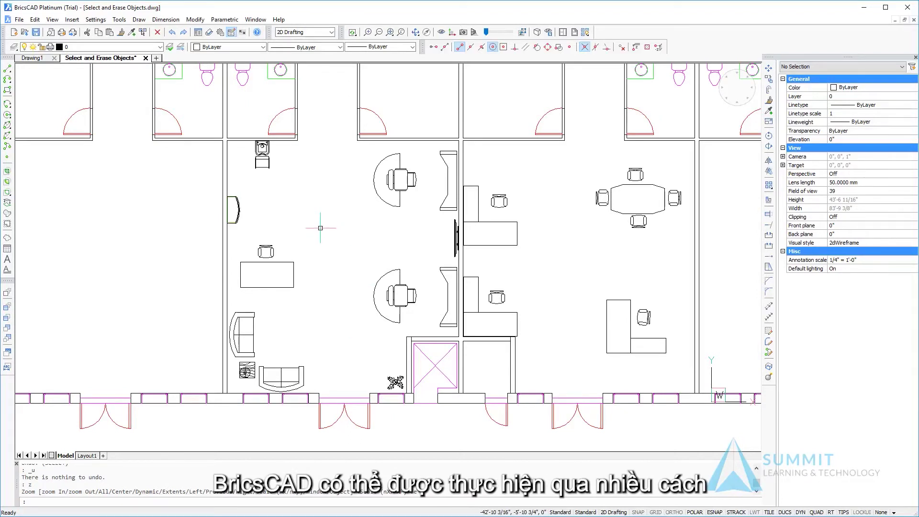
# - Select the curved edge of the upper desk near its chair
pyautogui.click(386, 180)
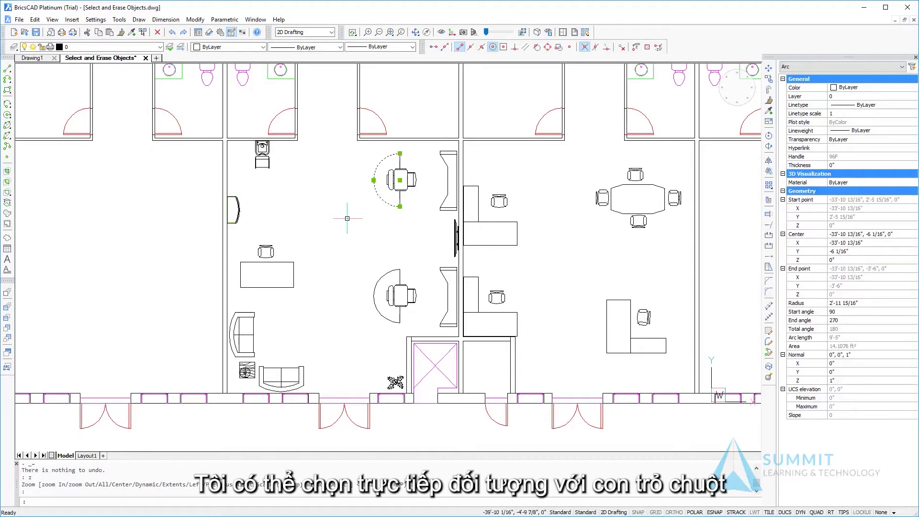
pyautogui.moveTo(419, 177)
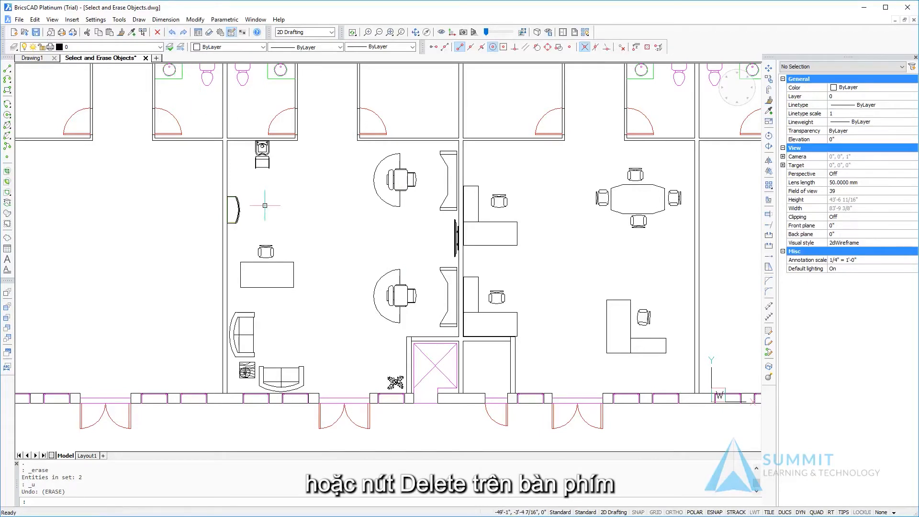
pyautogui.moveTo(327, 221)
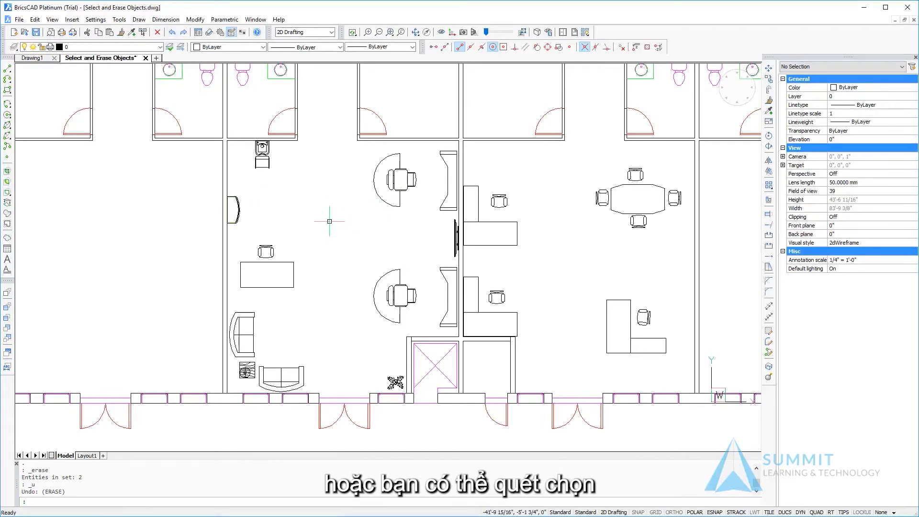
pyautogui.moveTo(341, 216)
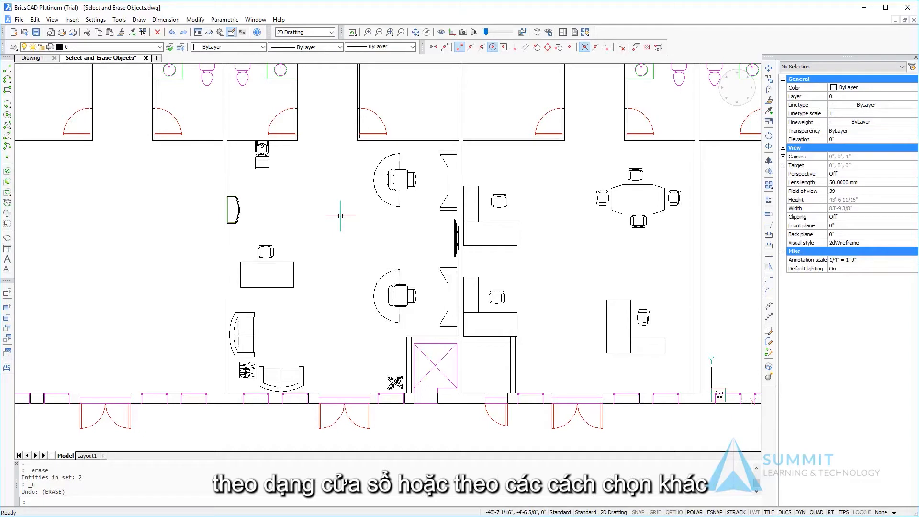
pyautogui.moveTo(350, 213)
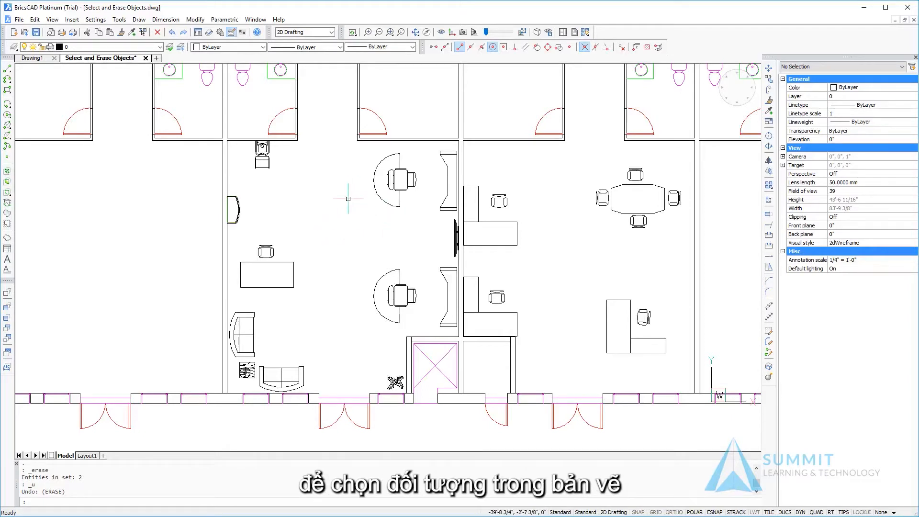
pyautogui.moveTo(358, 215)
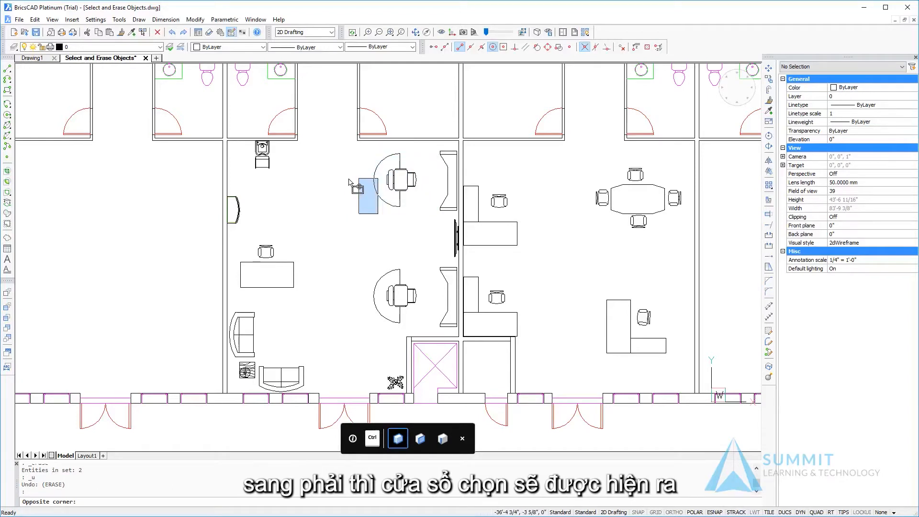
pyautogui.moveTo(363, 193); pyautogui.dragTo(252, 176)
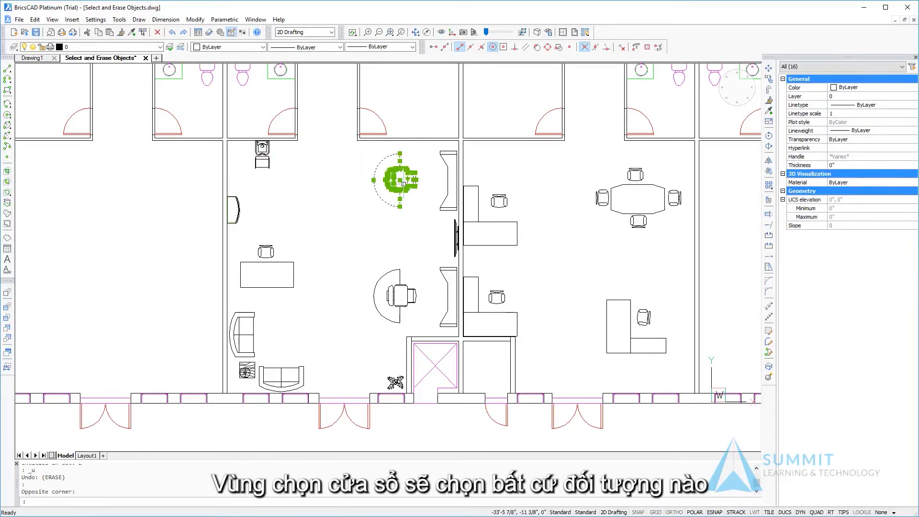
pyautogui.moveTo(364, 226)
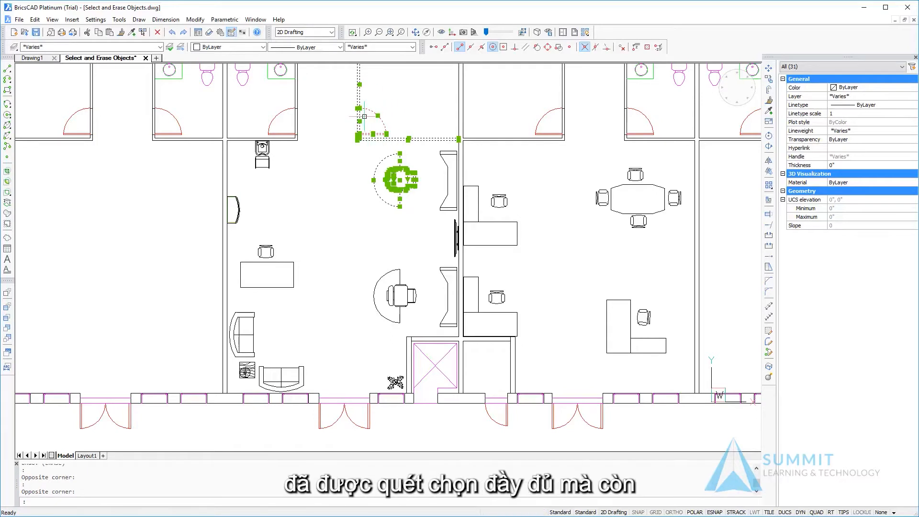
pyautogui.moveTo(347, 81)
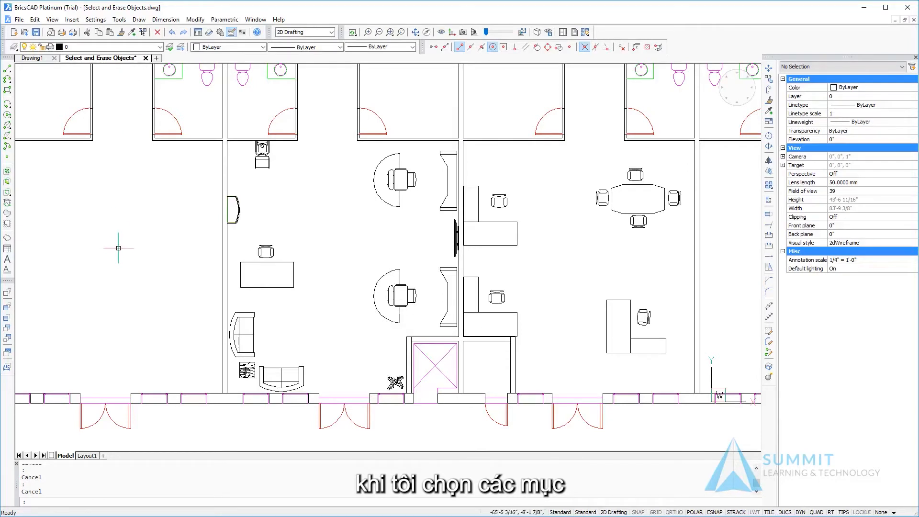
pyautogui.moveTo(289, 213)
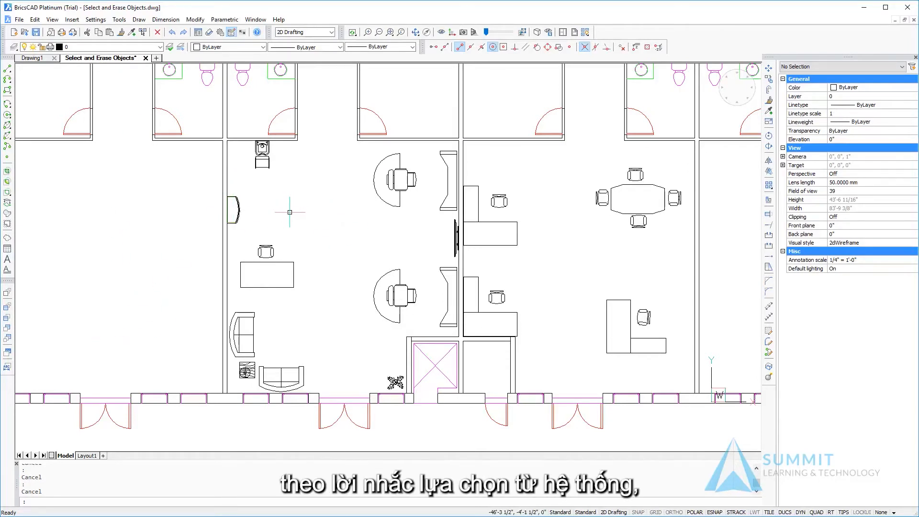
pyautogui.moveTo(303, 249)
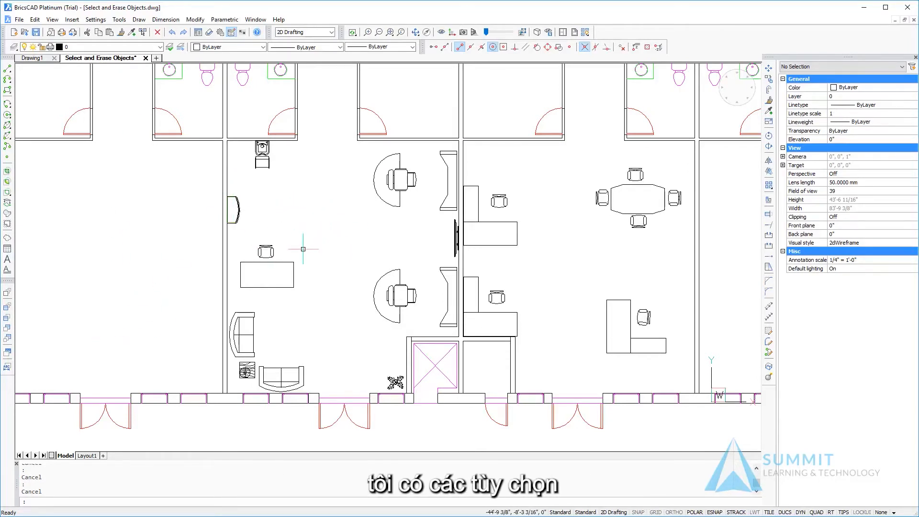
pyautogui.moveTo(701, 204)
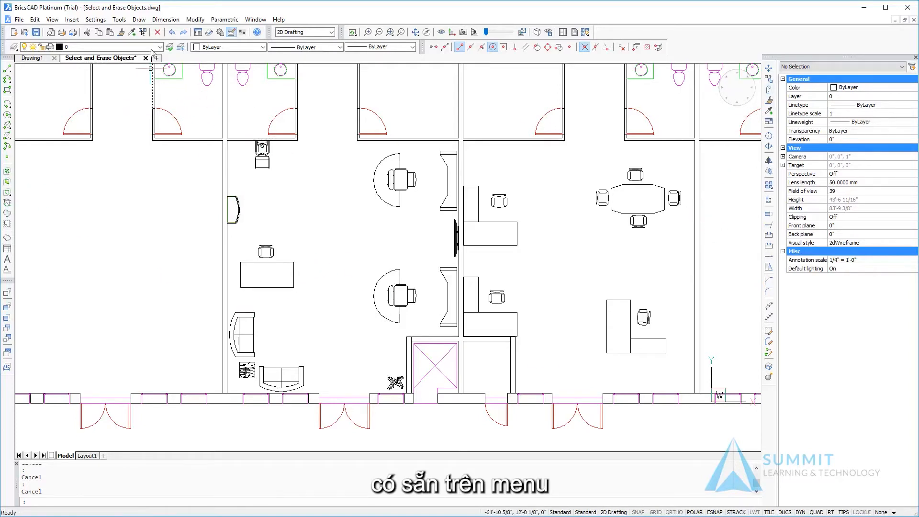
pyautogui.moveTo(158, 32)
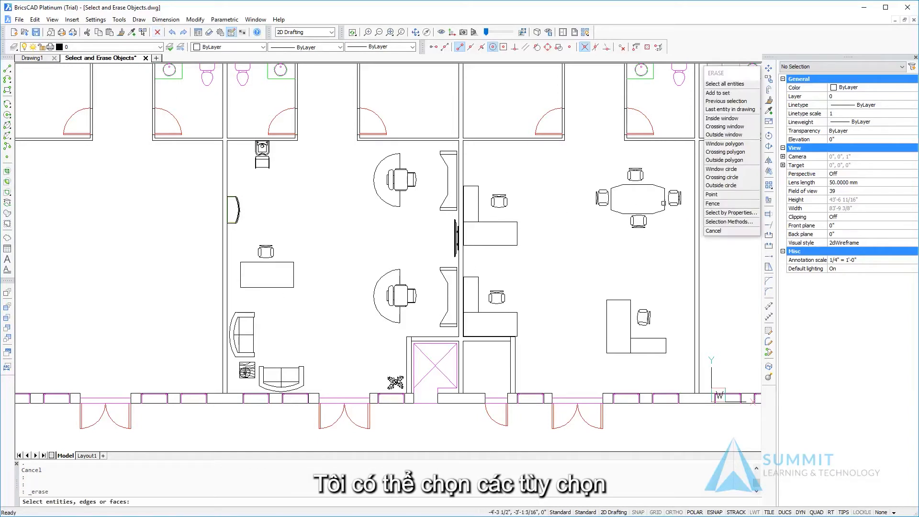
pyautogui.moveTo(731, 127)
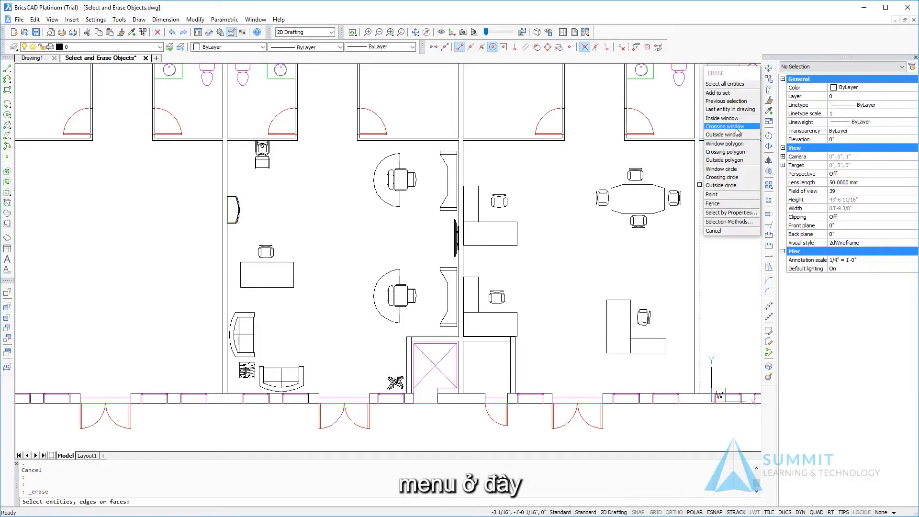
pyautogui.moveTo(730, 143)
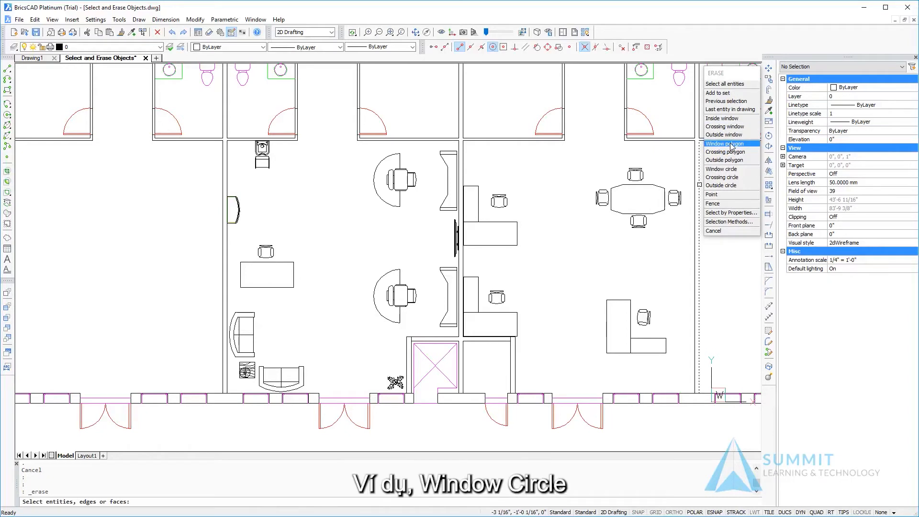
pyautogui.moveTo(721, 169)
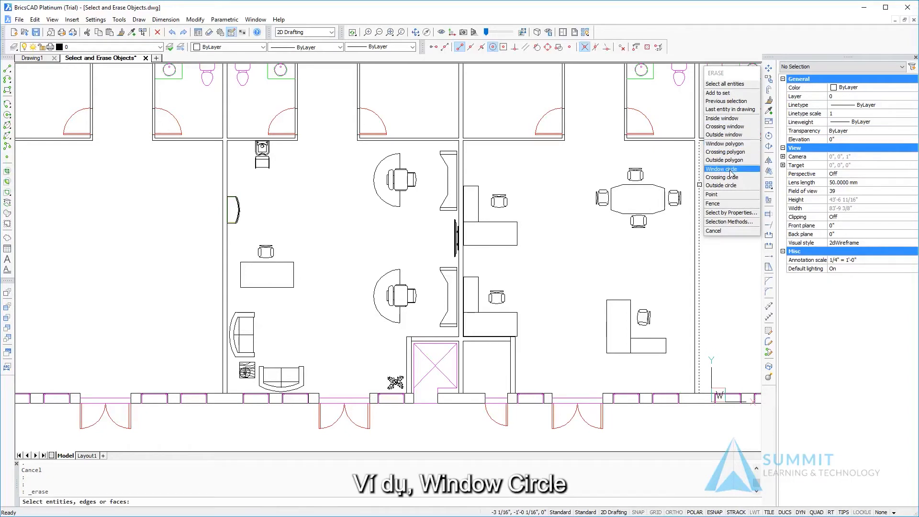
pyautogui.click(722, 168)
pyautogui.write('OOPS')
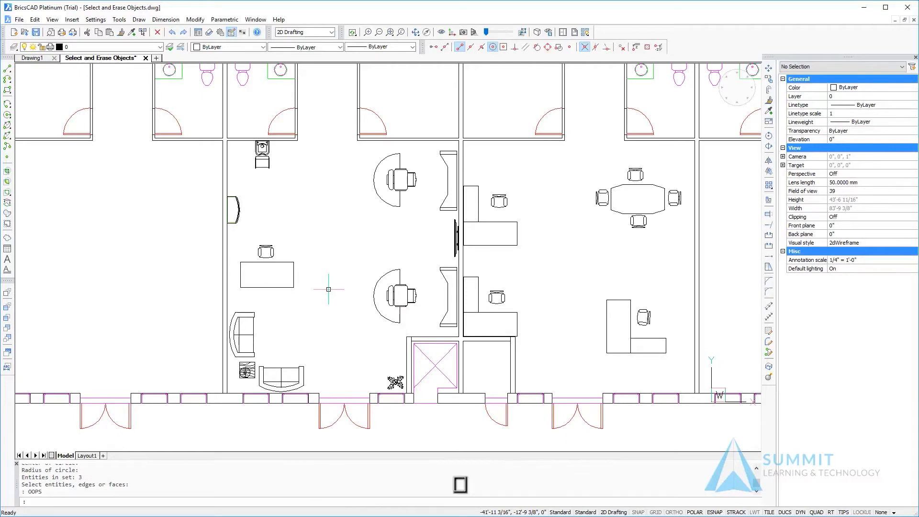
pyautogui.moveTo(358, 208)
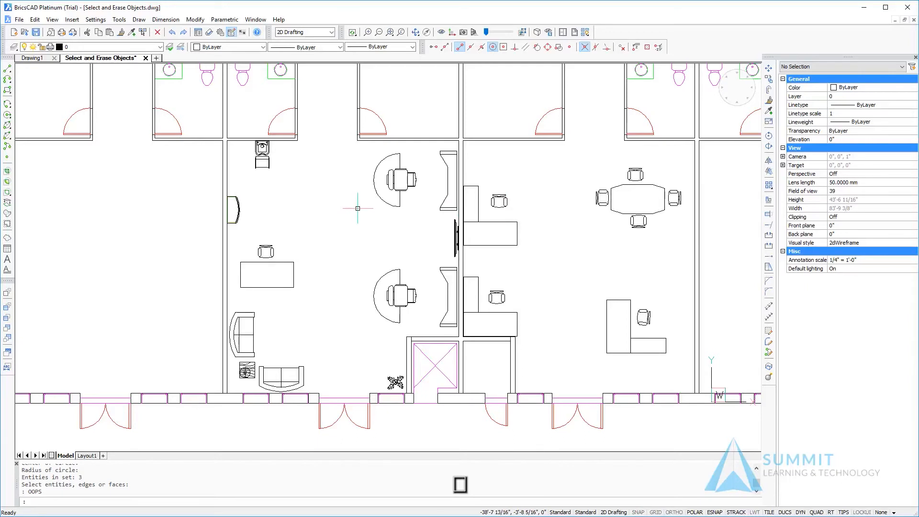
pyautogui.moveTo(362, 283)
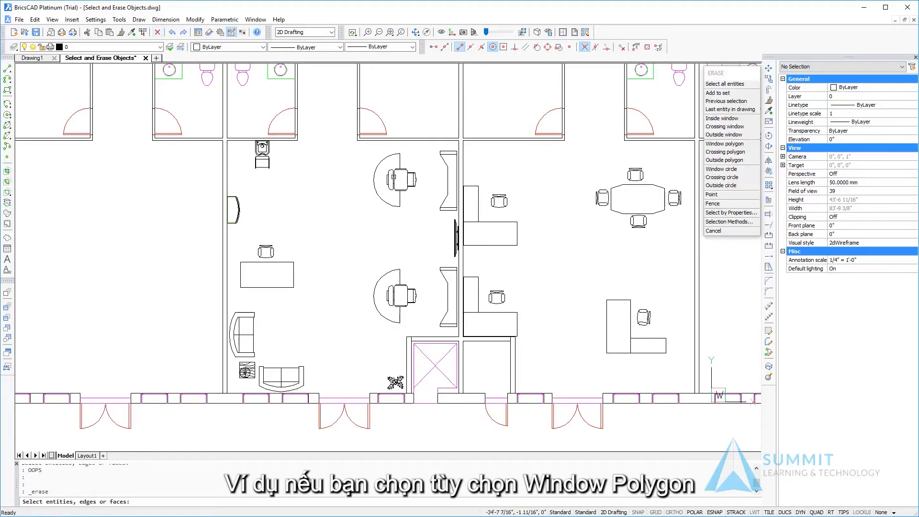
pyautogui.moveTo(725, 144)
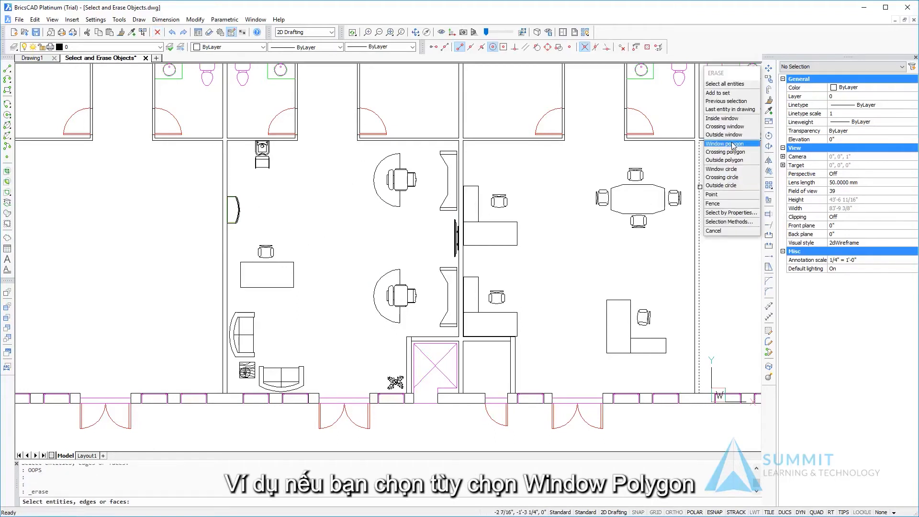
# - Erase the upper curved desk, its chair and the top-left fixture with a window polygon
pyautogui.click(725, 143)
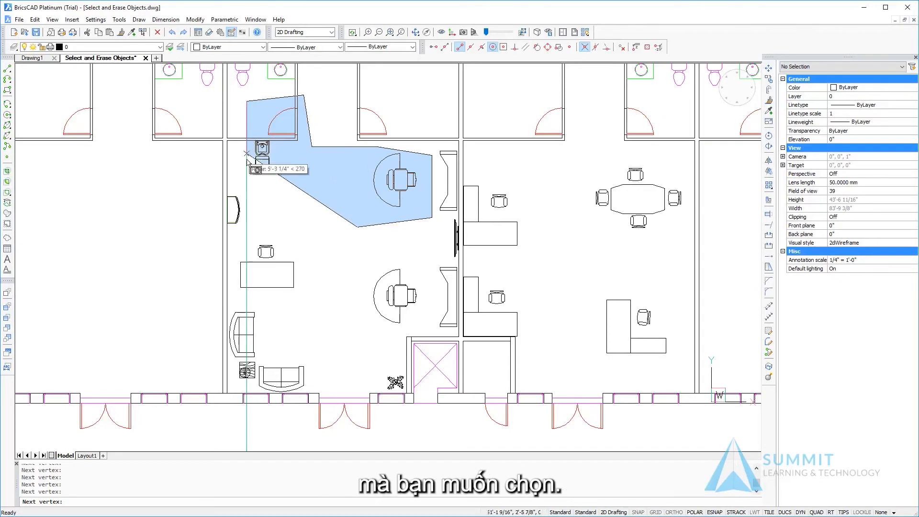
pyautogui.rightClick(287, 217)
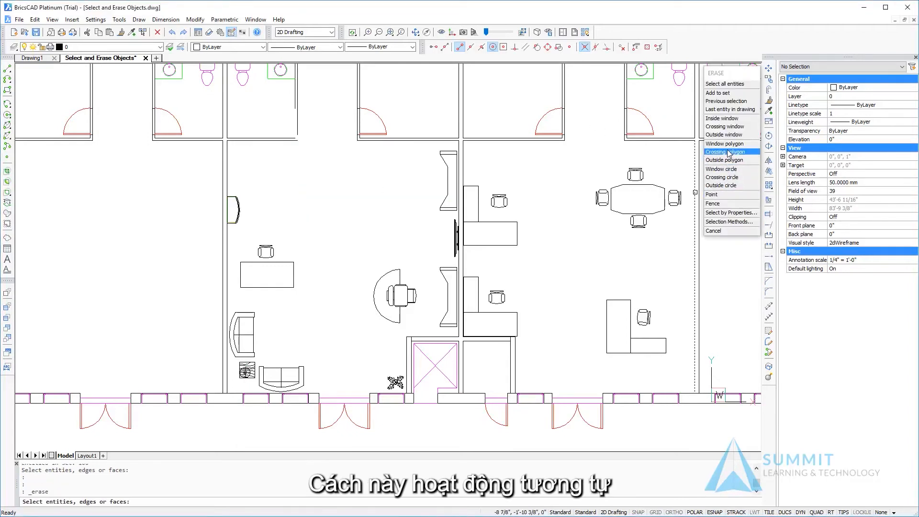
pyautogui.moveTo(729, 169)
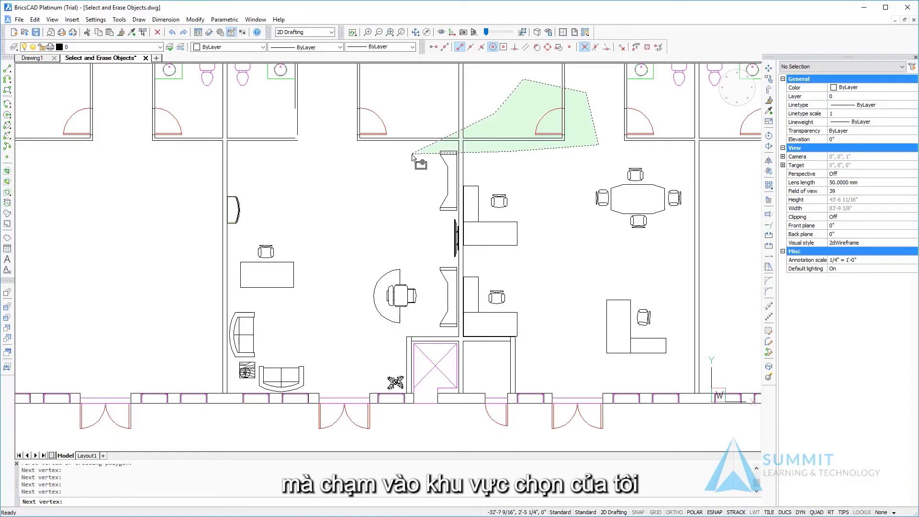
# - Add another vertex to the crossing polygon across the upper partition
pyautogui.click(454, 217)
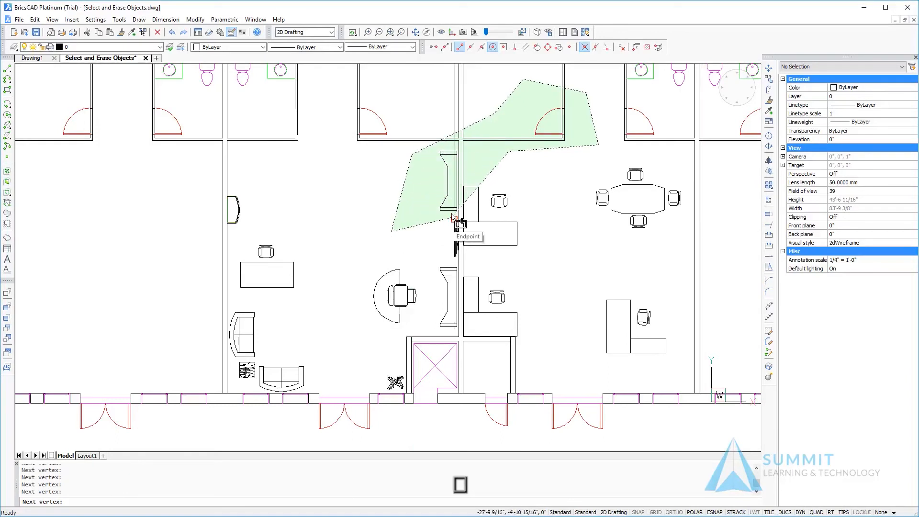
pyautogui.moveTo(468, 215)
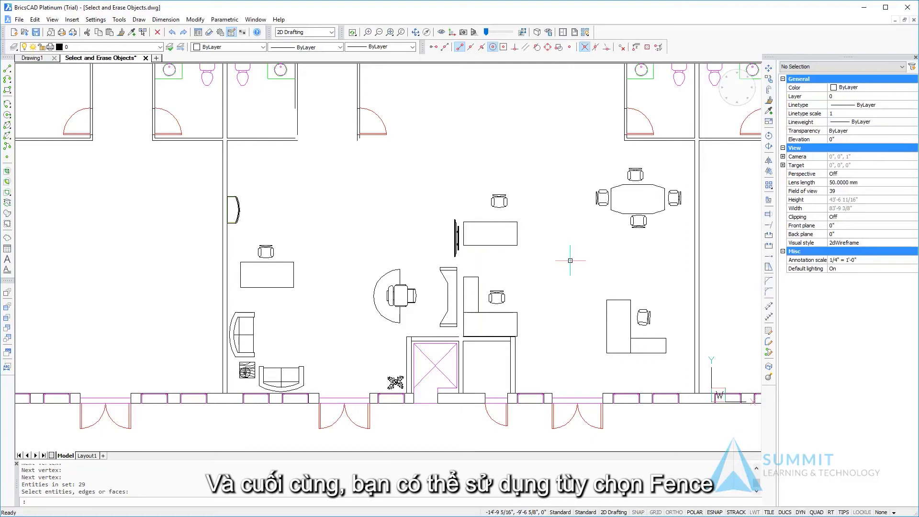
pyautogui.moveTo(83, 92)
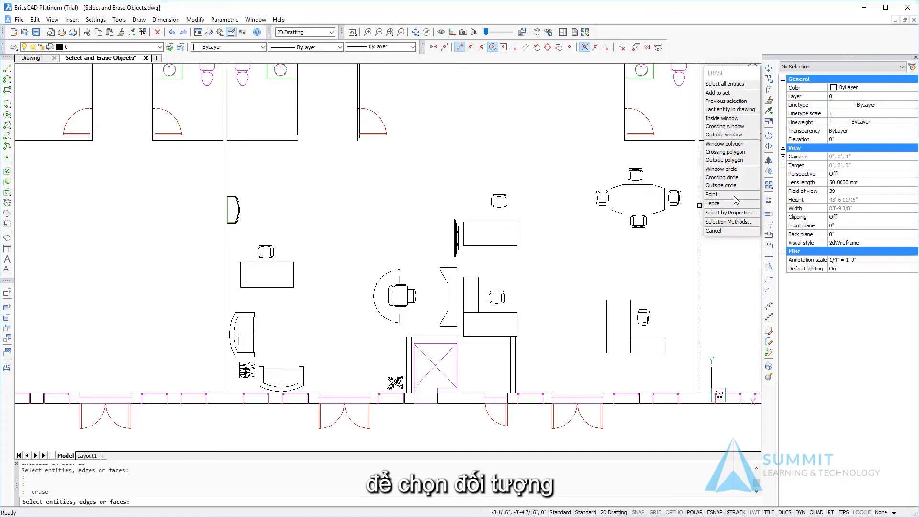
# - Erase the meeting table, left desk and part of the sofa with a fence
pyautogui.click(712, 202)
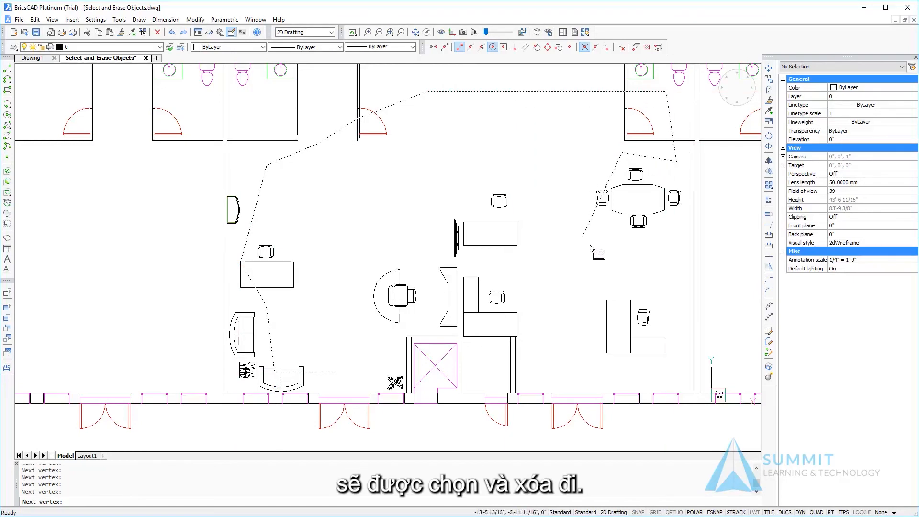
pyautogui.moveTo(611, 247)
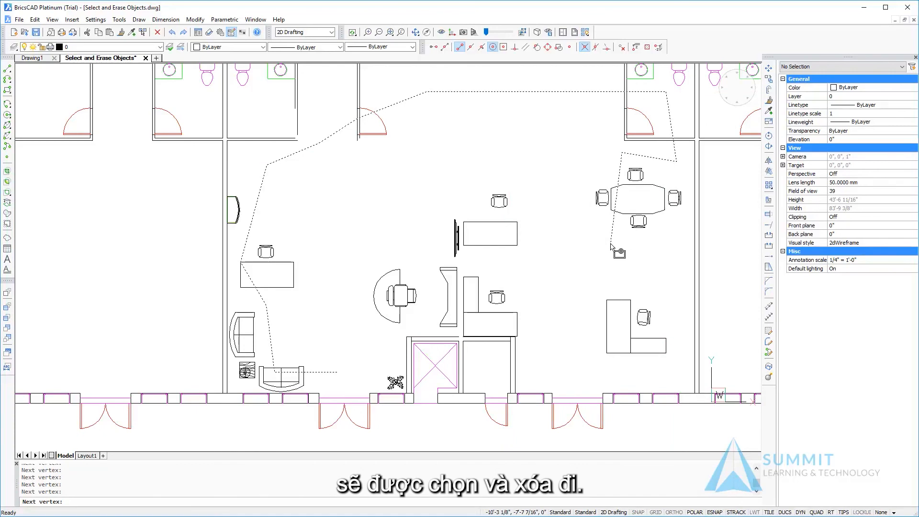
pyautogui.rightClick(616, 248)
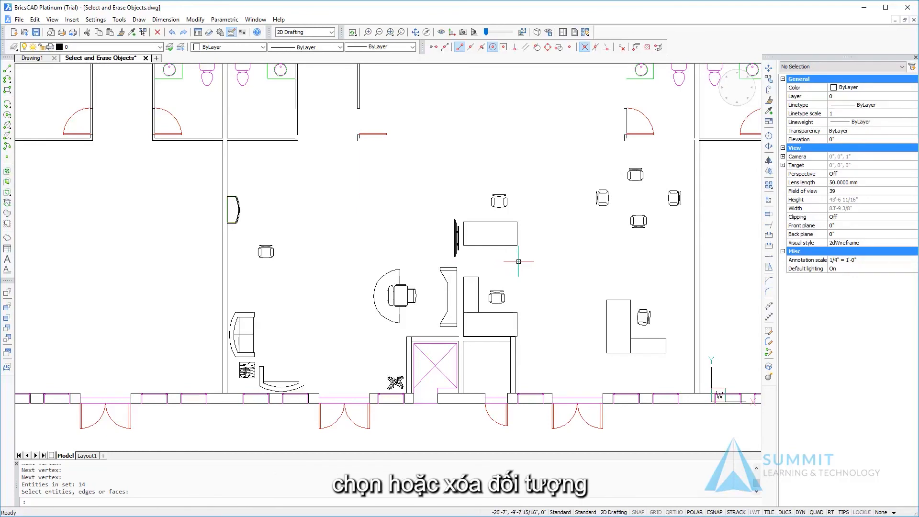
pyautogui.moveTo(31, 398)
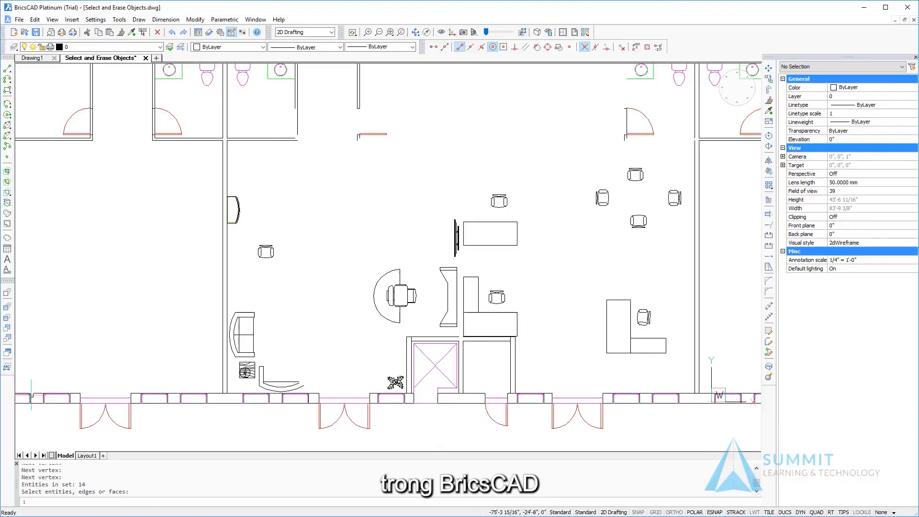